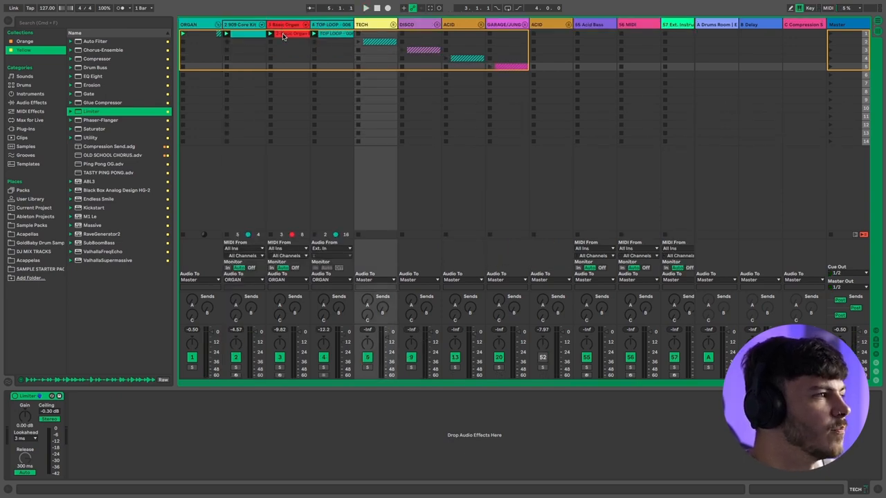
Bring up the TASTY BASS track's device chain with its Analog synth and Saturator.
double_click(284, 34)
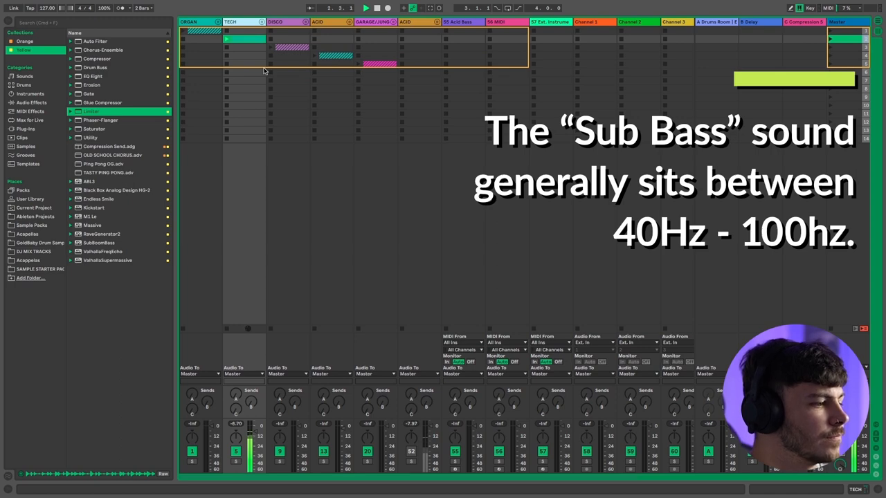
mouse_move(269, 125)
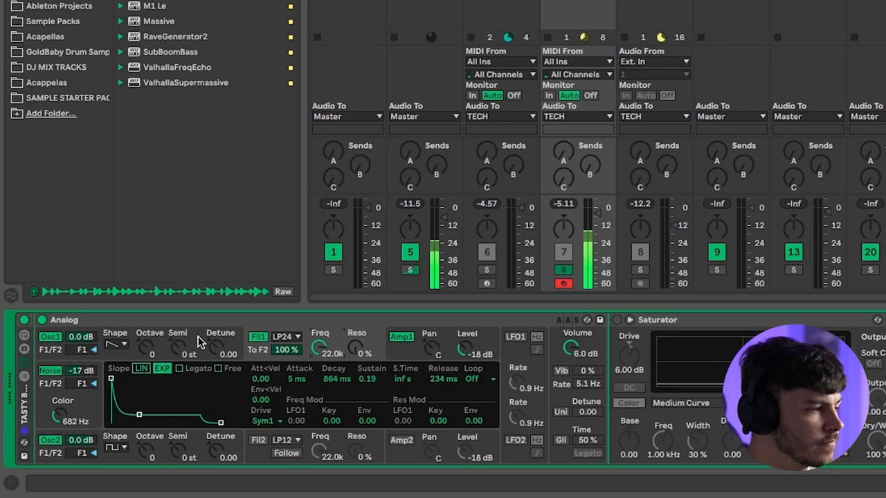
mouse_move(173, 352)
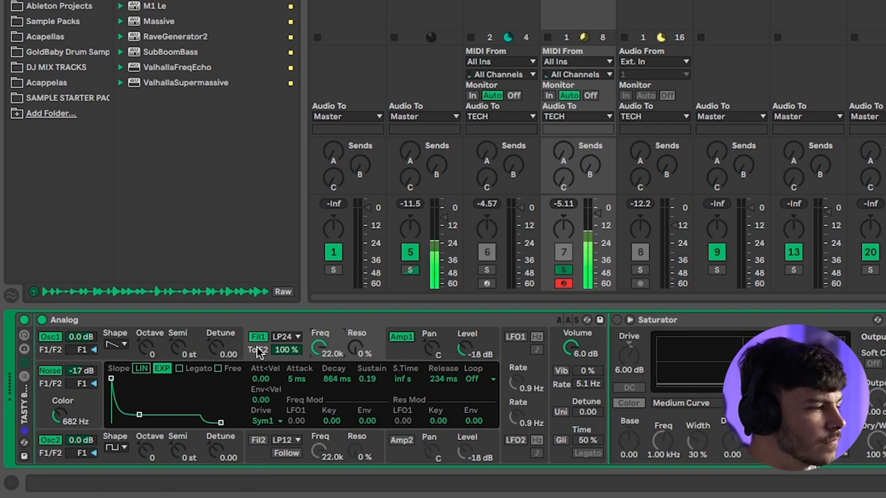
Turn the Analog synth's Filter 1 Freq down from 22.0k to darken the bass.
click(49, 371)
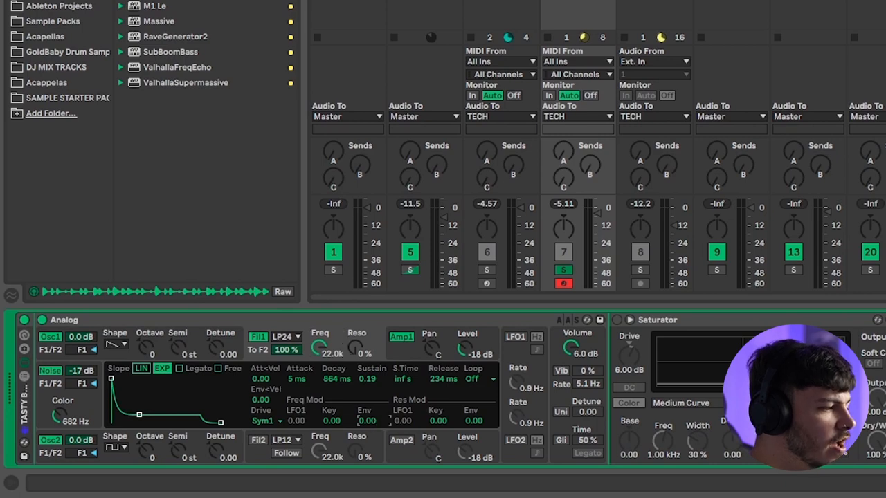
mouse_move(321, 348)
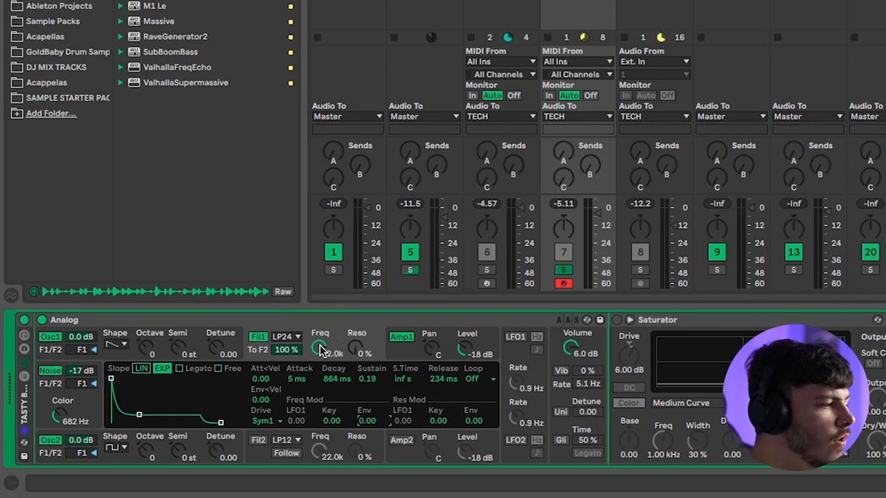
drag(319, 346, 319, 353)
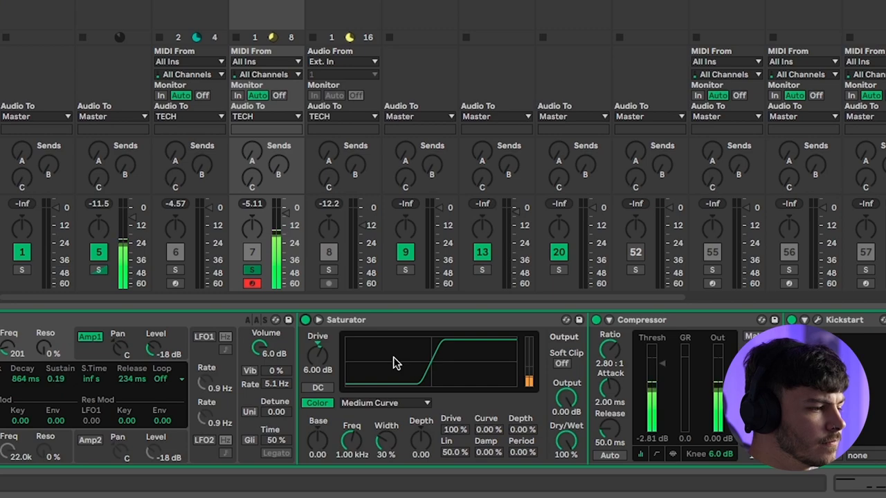
mouse_move(427, 374)
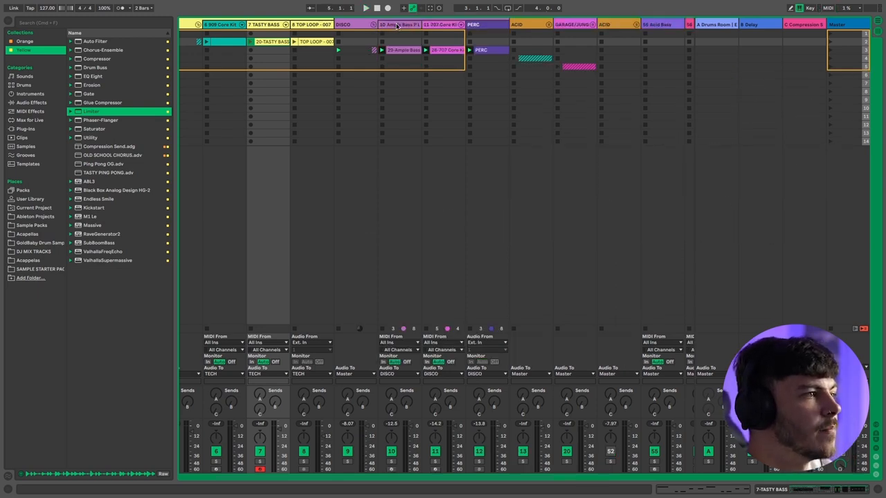
click(366, 8)
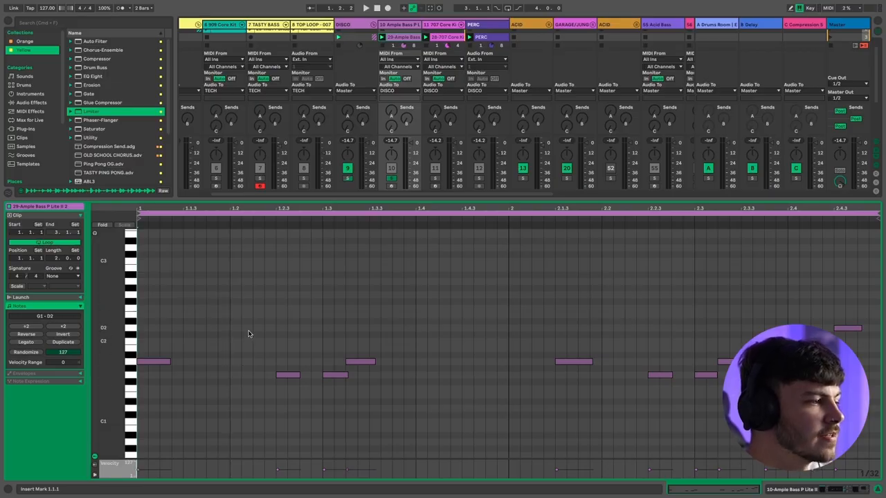
mouse_move(150, 370)
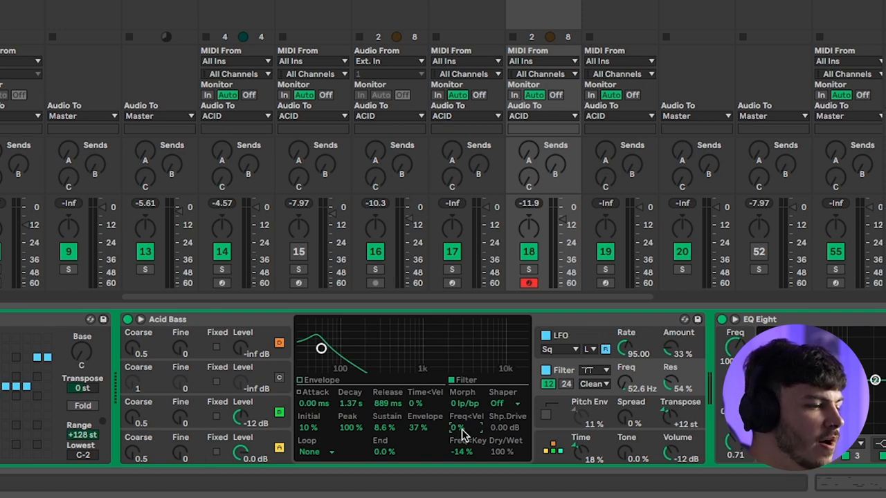
Nudge the Acid Bass Operator's filter control to reshape the tone.
drag(464, 426, 464, 429)
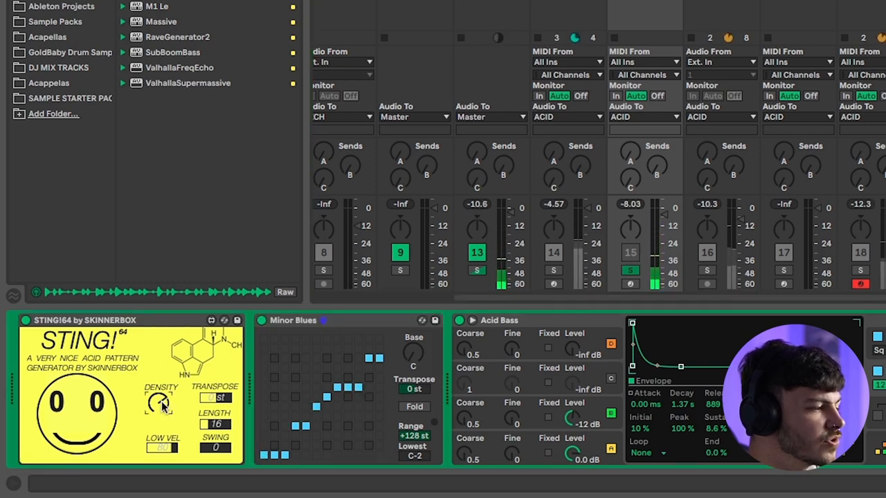
mouse_move(214, 398)
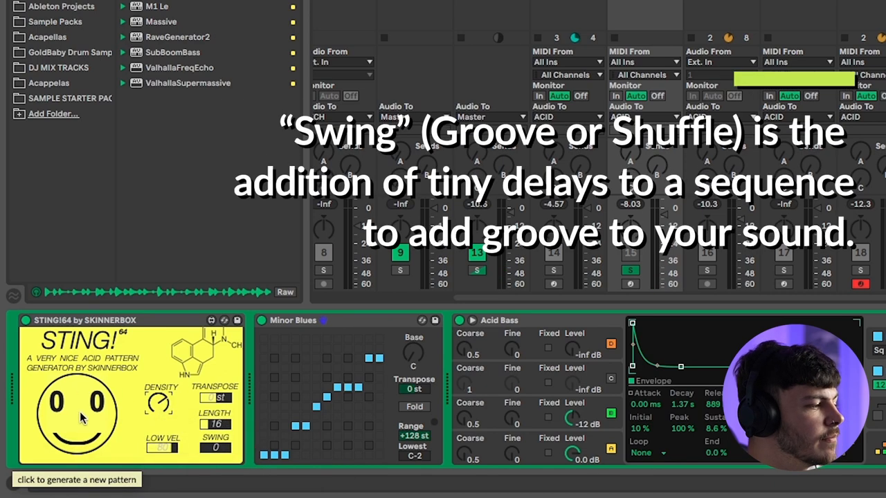
mouse_move(75, 404)
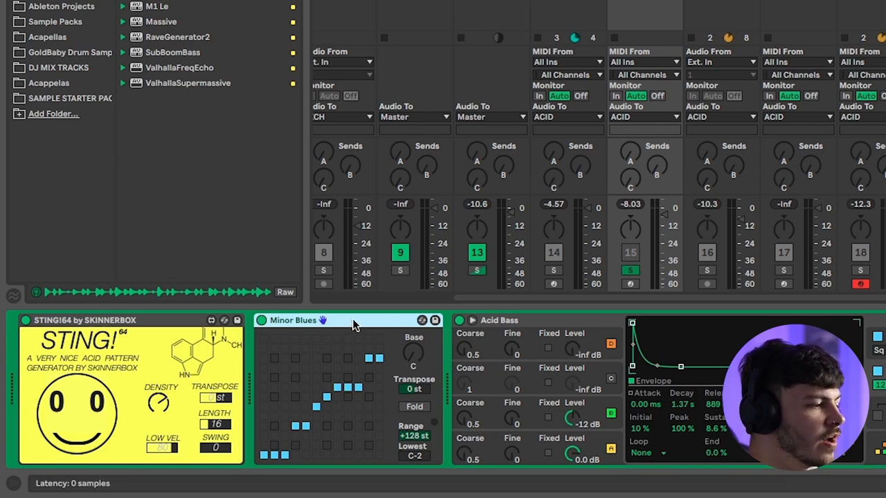
mouse_move(367, 349)
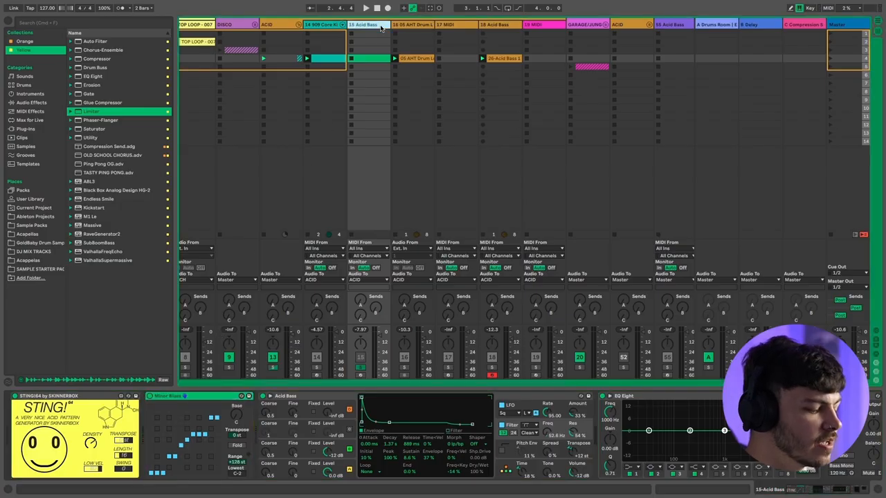
Insert a new MIDI track and set its MIDI From to 15-Acid Bass.
key(cmd+shift+t)
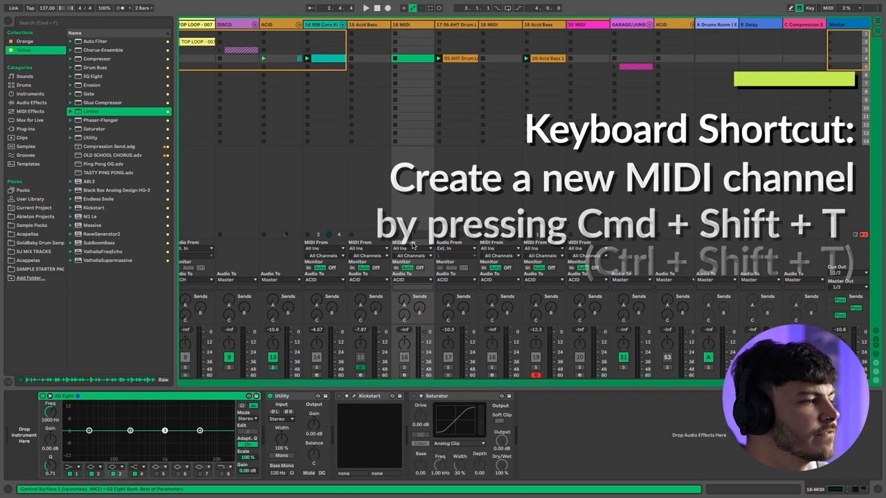
click(413, 249)
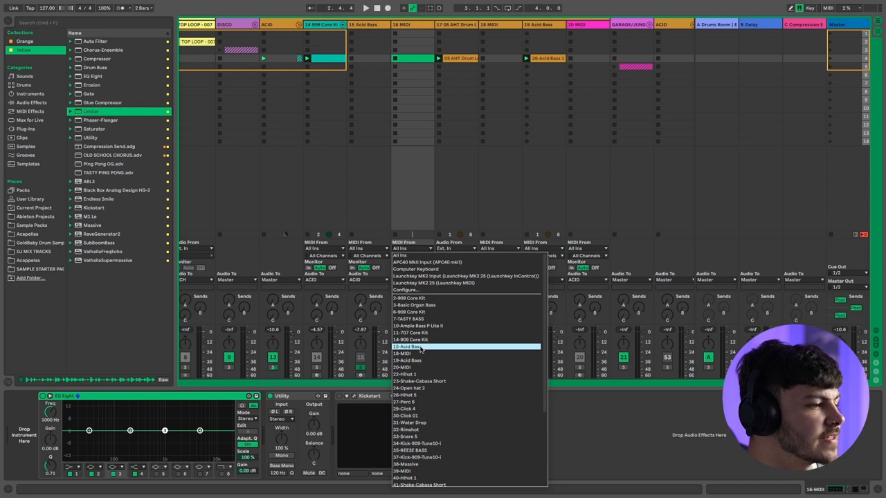
click(410, 346)
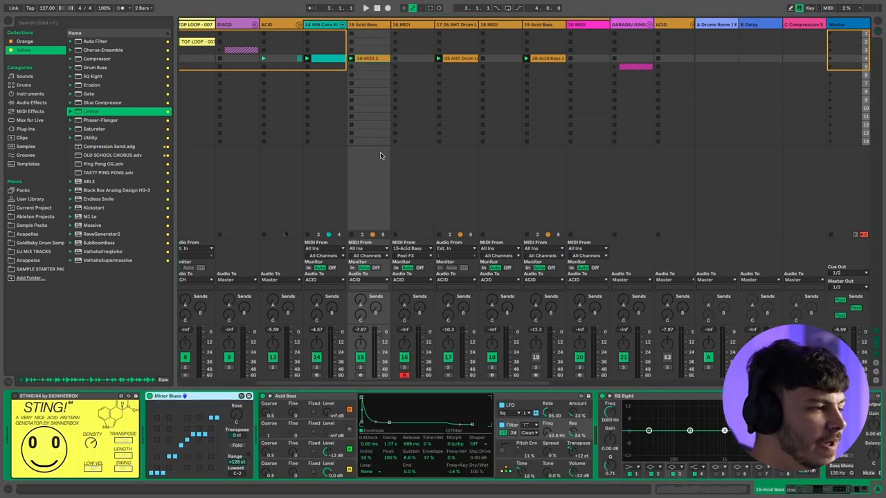
click(365, 8)
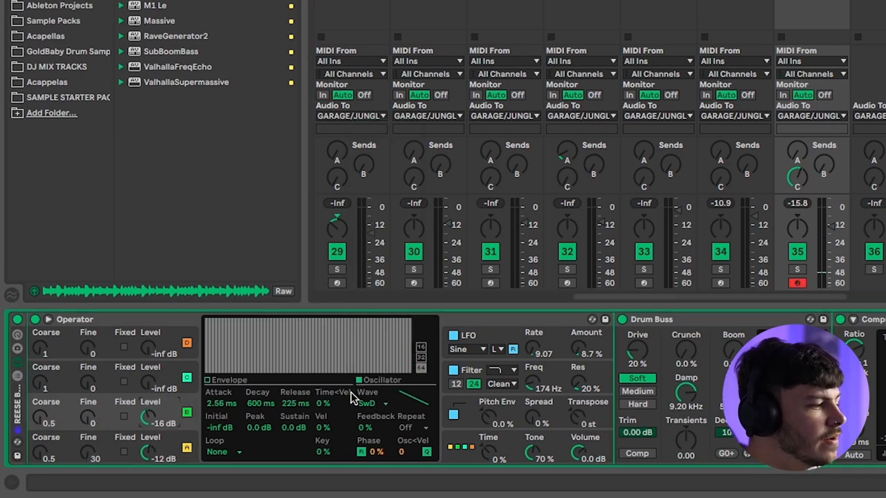
Set oscillator D to the Saw D waveform and raise its Fine tuning slightly for detune.
click(377, 403)
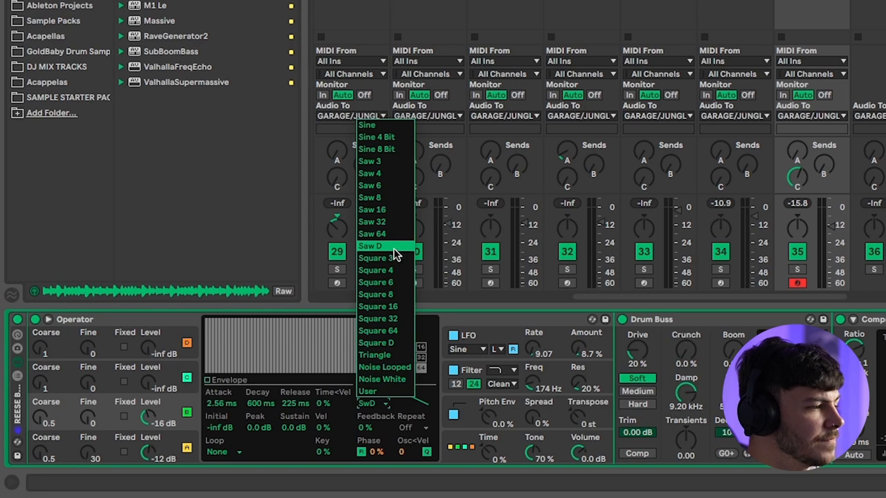
click(370, 246)
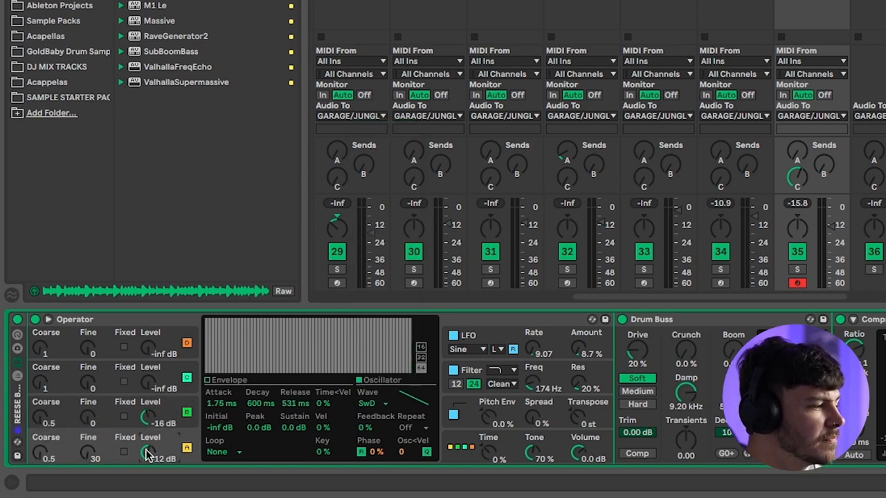
drag(150, 454, 151, 443)
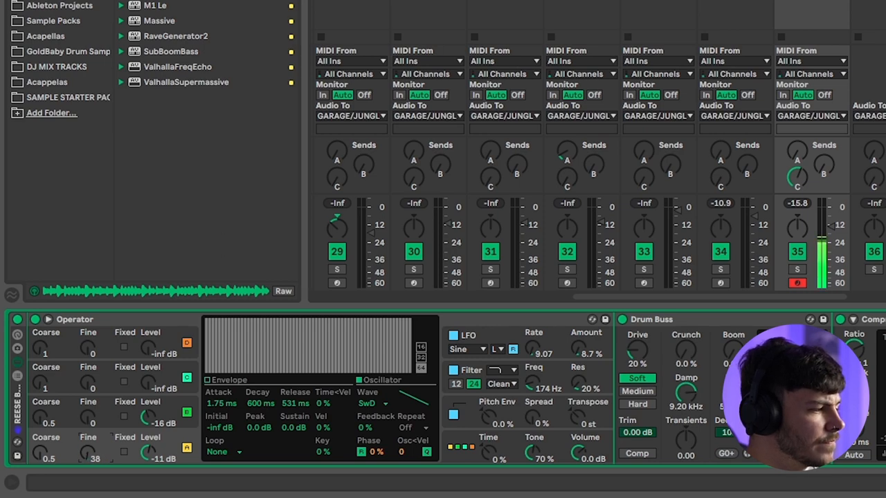
Show Operator's filter envelope and drop the filter Freq to about 113 Hz.
click(360, 379)
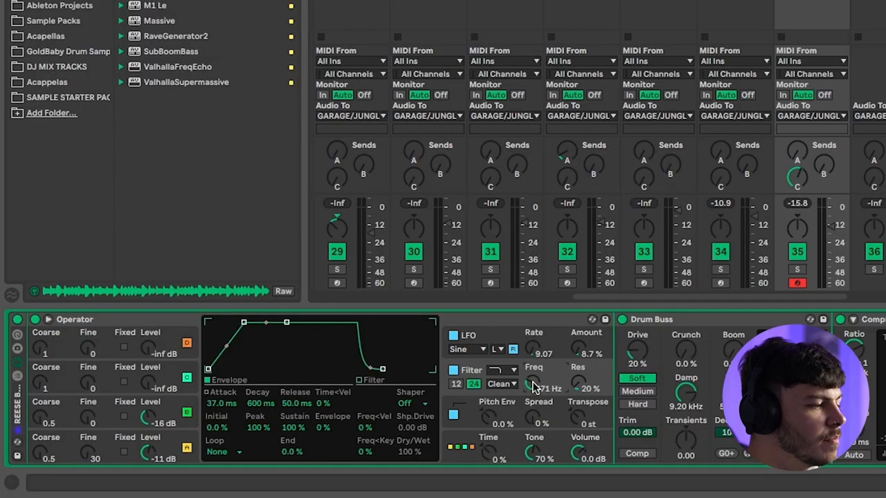
drag(533, 385, 533, 373)
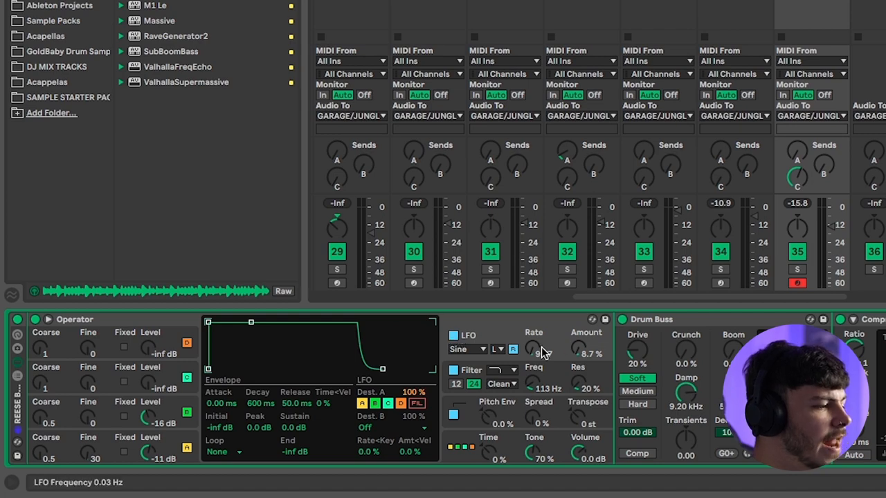
Slow the LFO rate to about 7.06 and bring up the global Voices choices.
drag(543, 353, 581, 353)
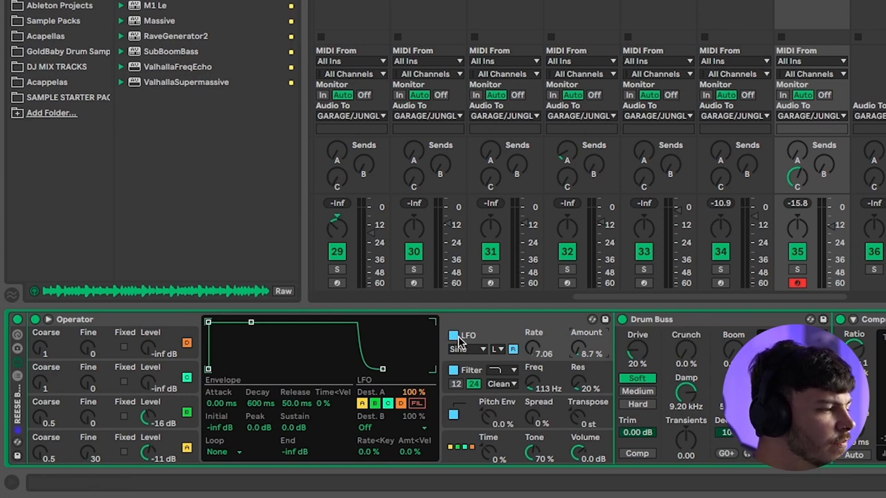
click(454, 336)
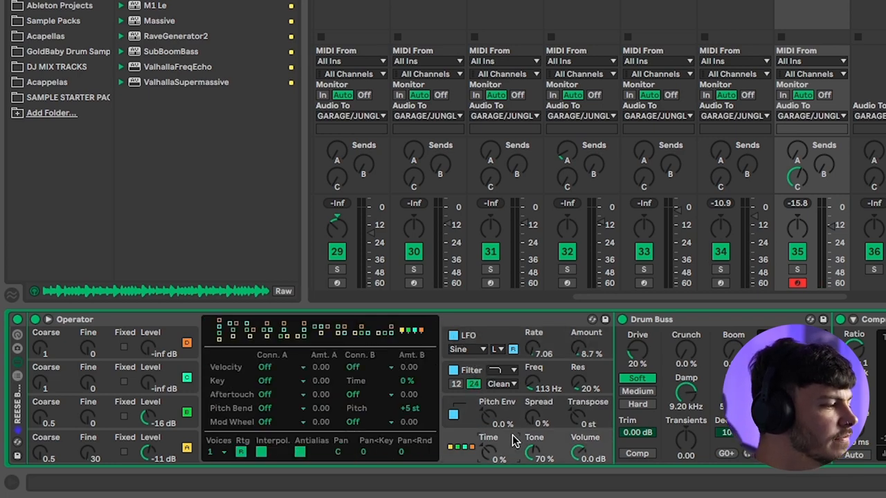
click(213, 451)
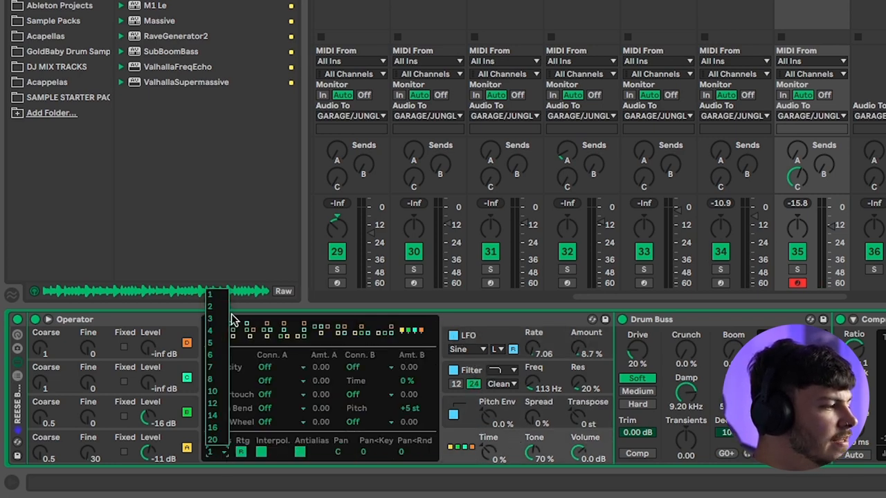